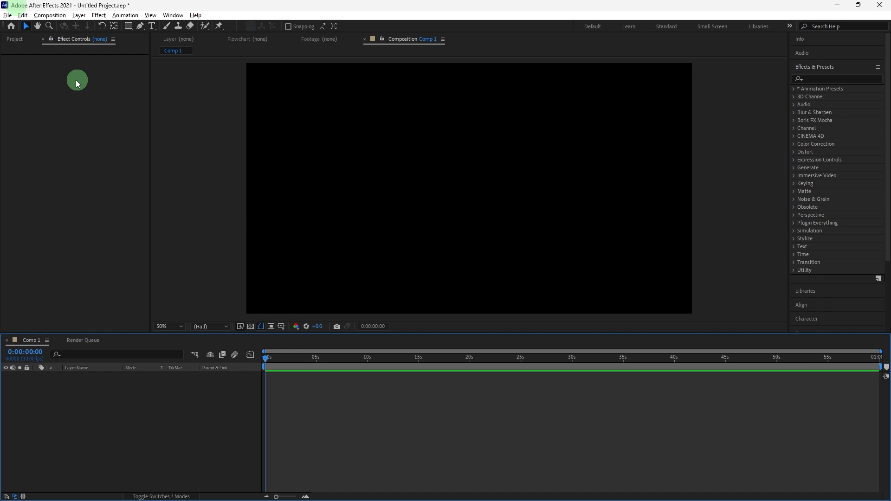
# Create a new black 1920x1080 solid layer named CONFETTI BASE in Comp 1
pyautogui.click(78, 15)
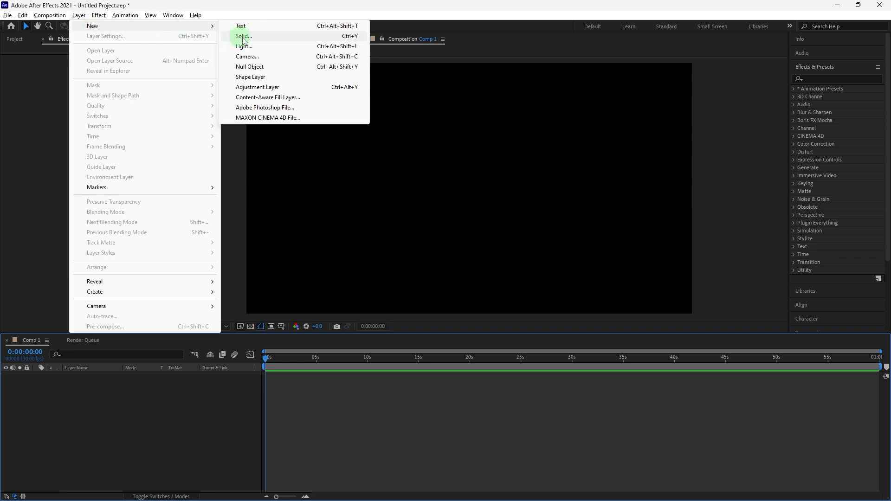
pyautogui.moveTo(241, 26)
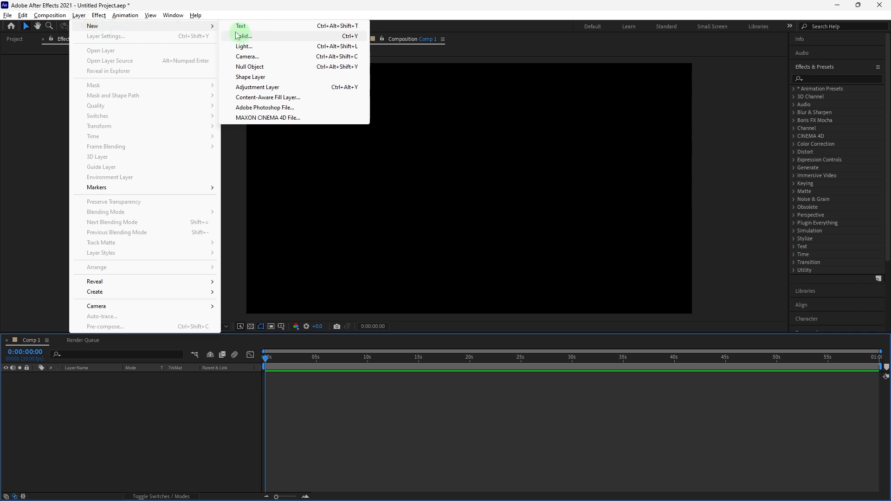
pyautogui.click(244, 36)
pyautogui.write('CONFETTI BASE')
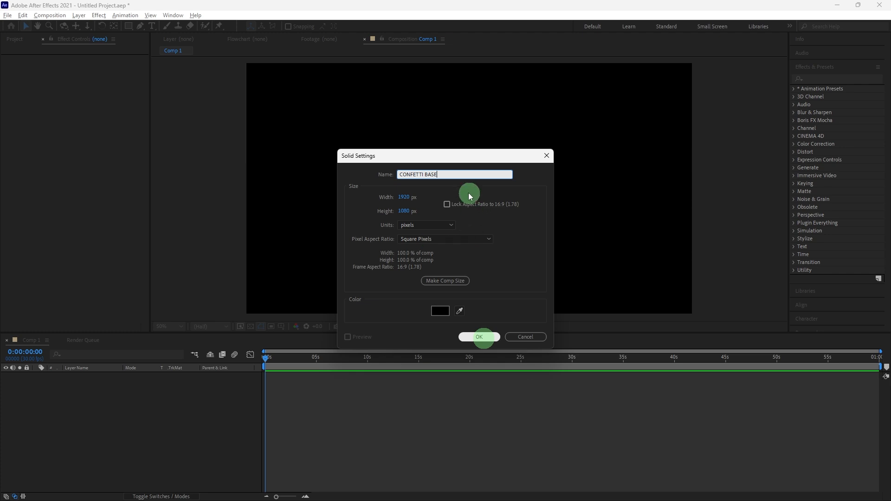
pyautogui.moveTo(493, 198)
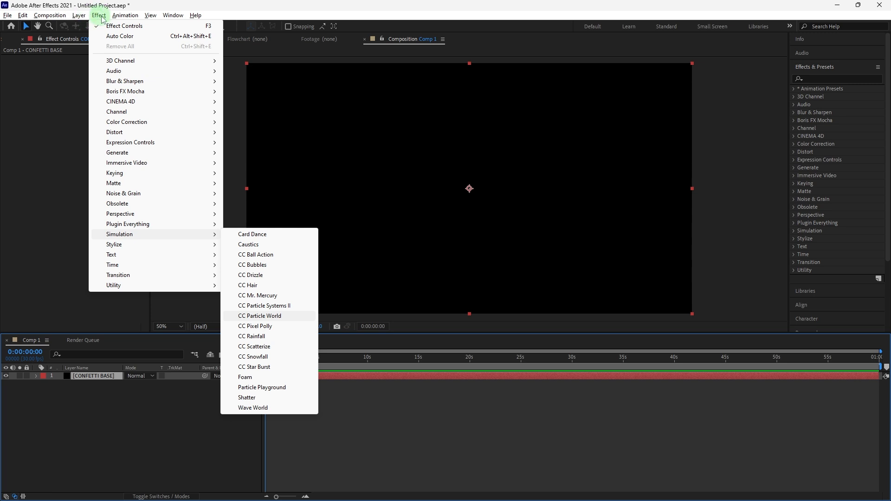
pyautogui.moveTo(139, 114)
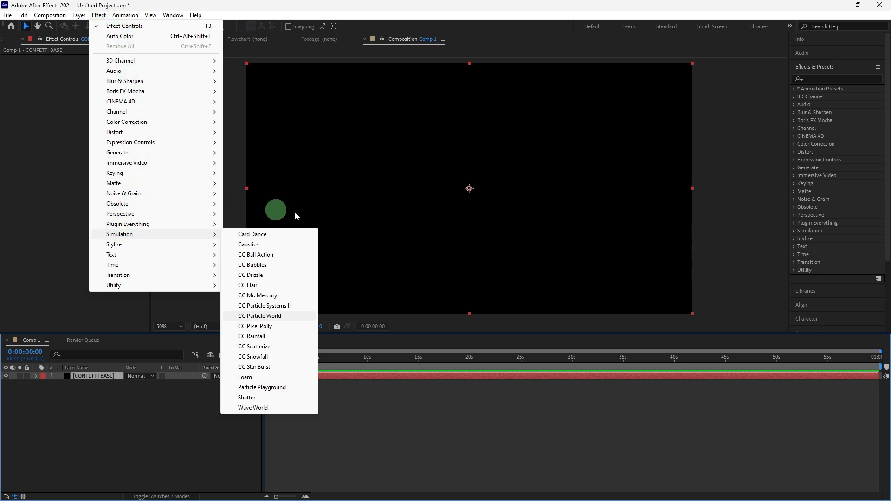
pyautogui.moveTo(259, 324)
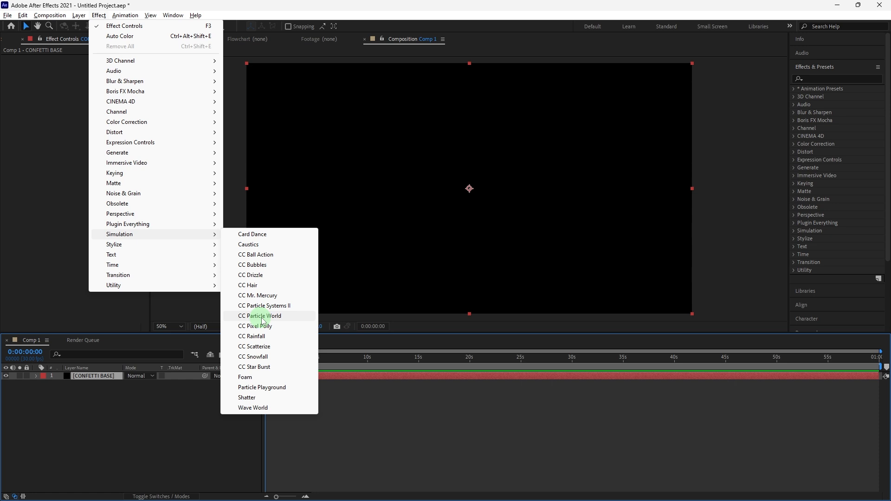
# Apply CC Particle World to the CONFETTI BASE solid
pyautogui.click(263, 316)
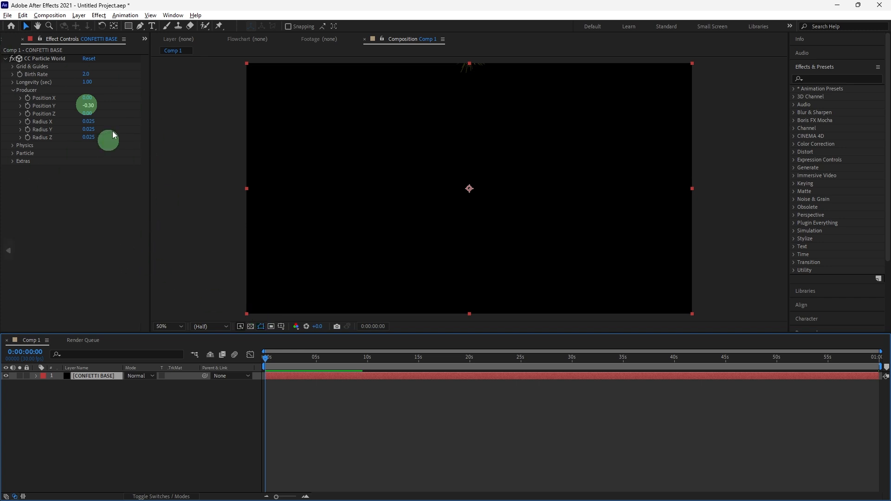
pyautogui.moveTo(173, 163)
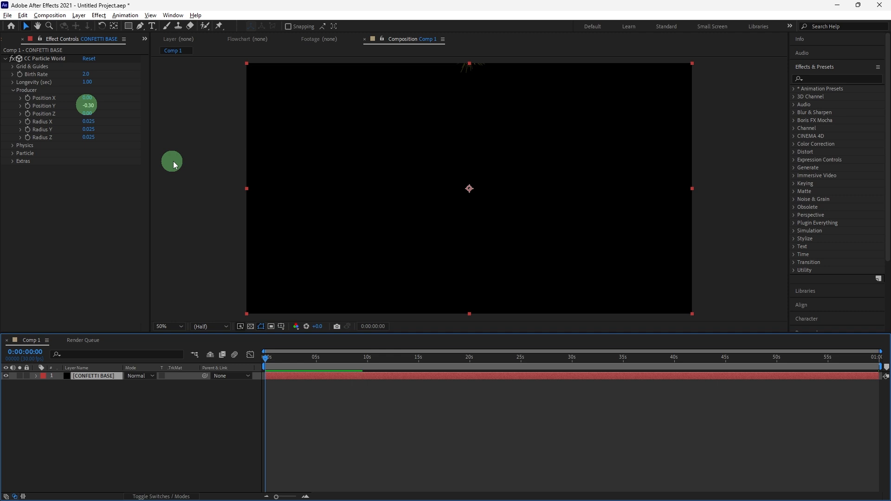
pyautogui.moveTo(175, 152)
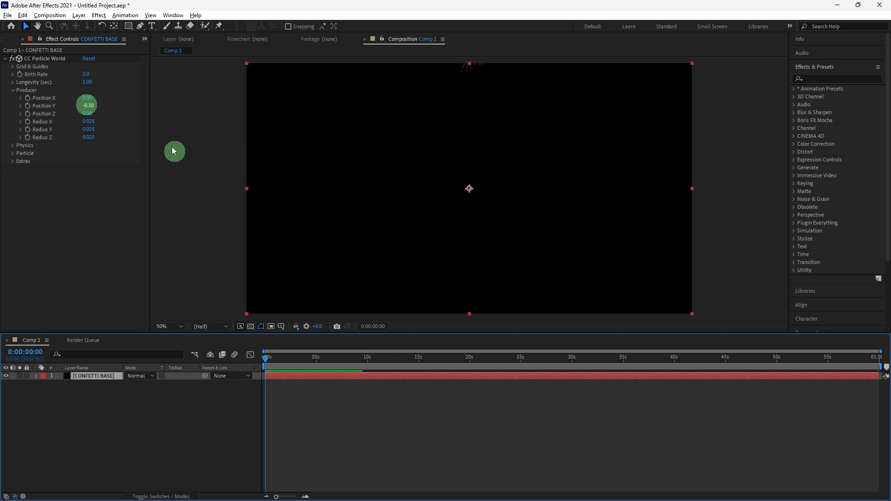
pyautogui.moveTo(136, 93)
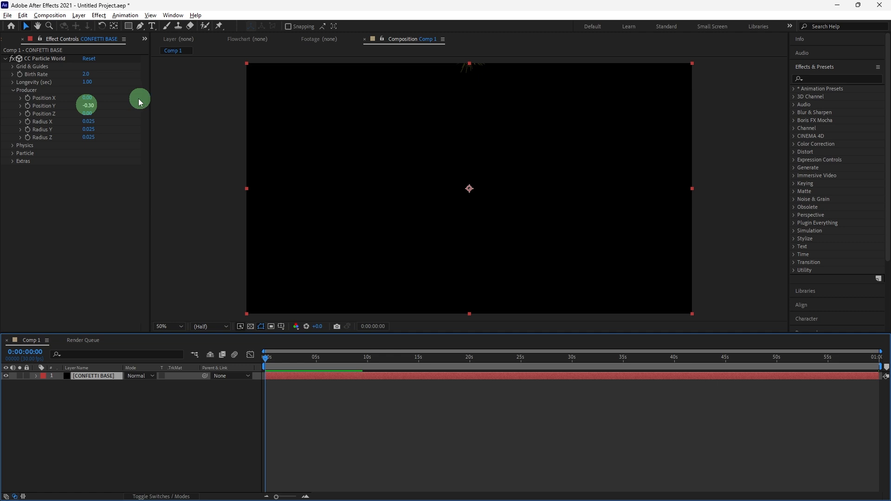
pyautogui.moveTo(164, 125)
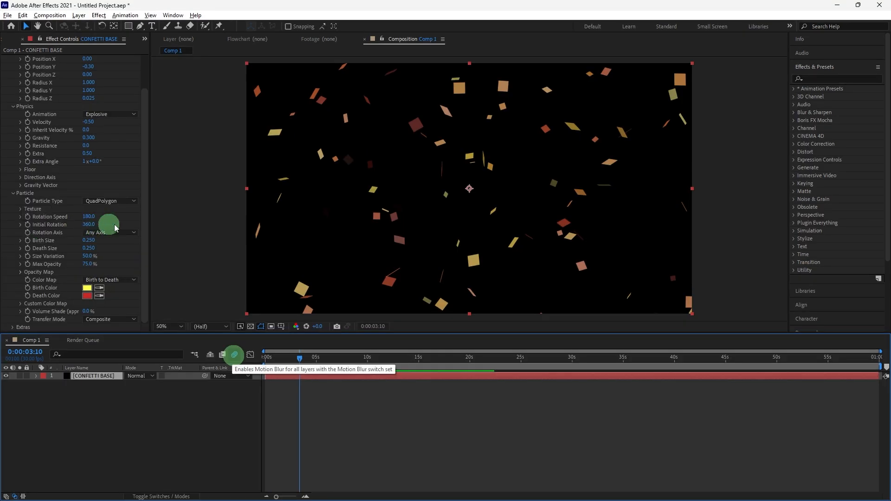
pyautogui.moveTo(144, 233)
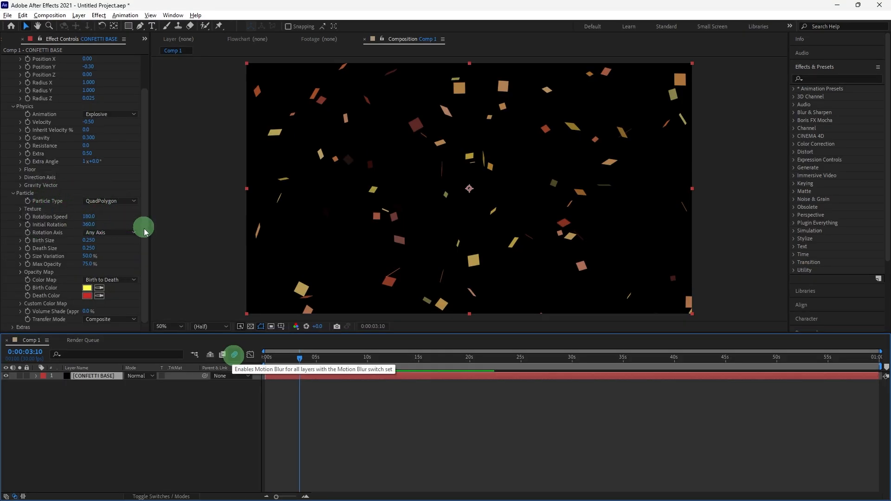
pyautogui.moveTo(71, 204)
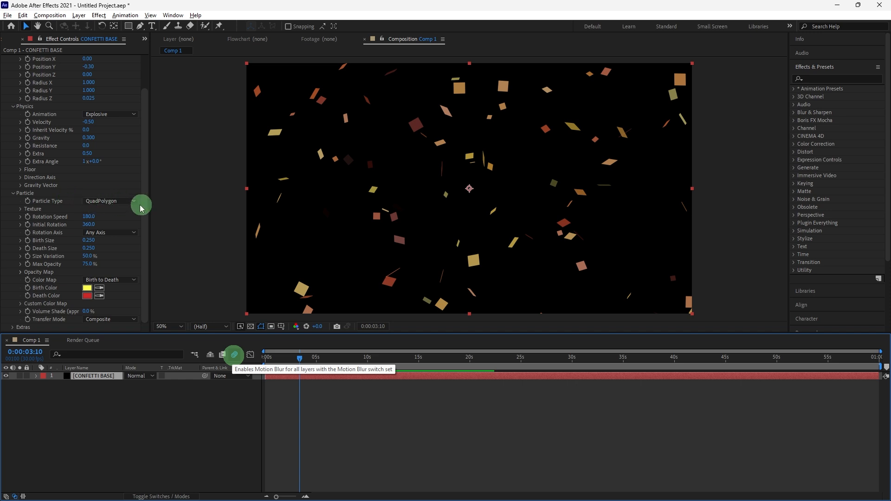
pyautogui.moveTo(86, 290)
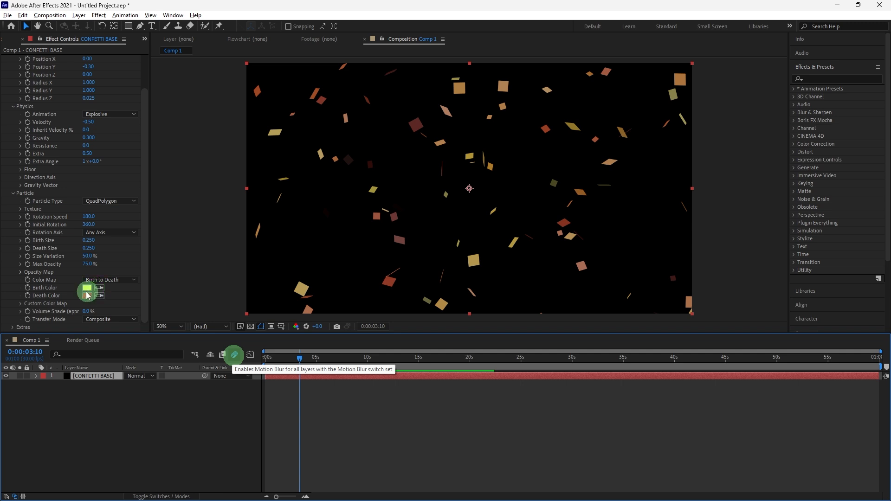
pyautogui.click(86, 288)
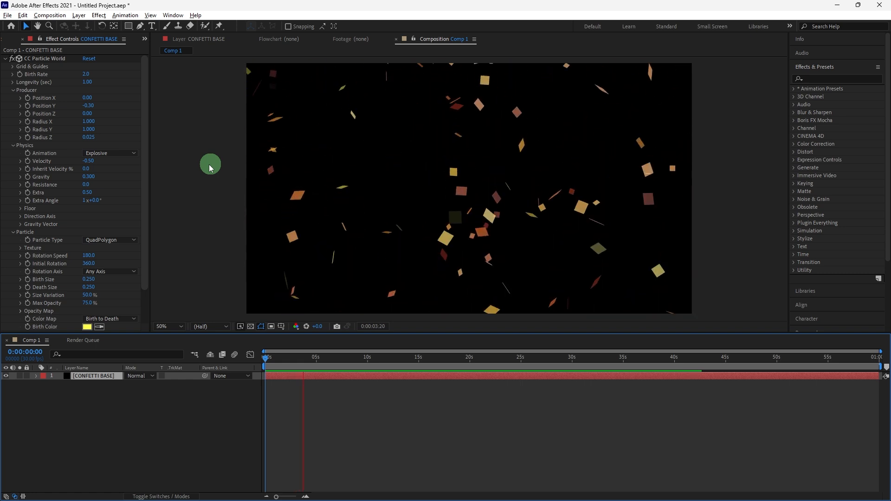
# Play the confetti preview with motion blur so colored quads tumble across the frame
pyautogui.moveTo(287, 356); pyautogui.dragTo(316, 356)
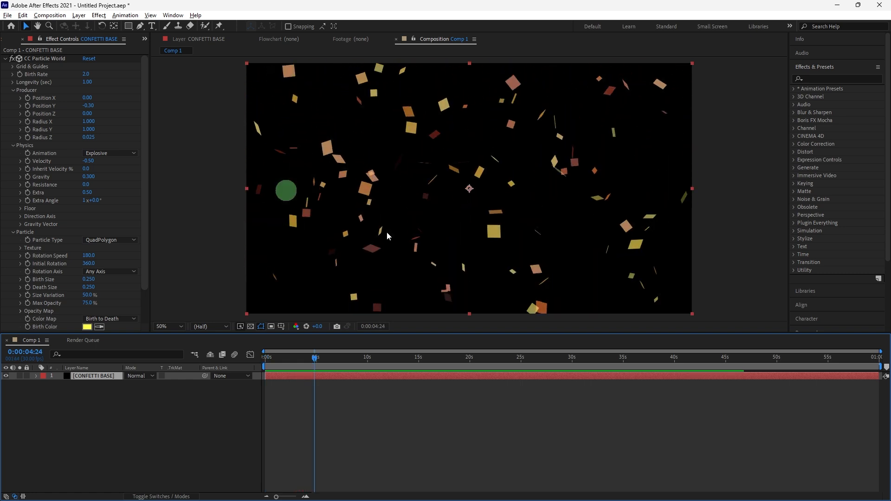